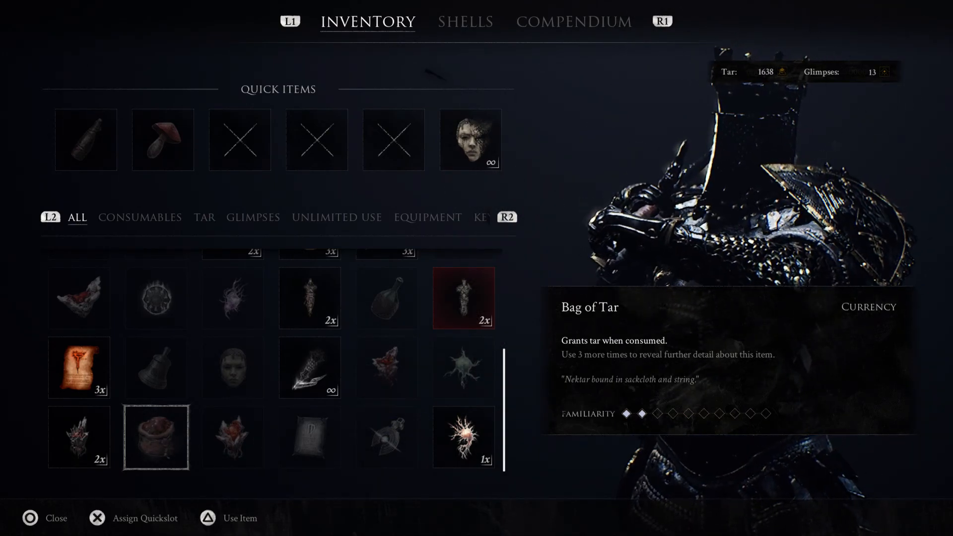
# Step: Read the Tainted Nektar, Glimpse of Courage and Boiled Frog item descriptions
pyautogui.click(78, 437)
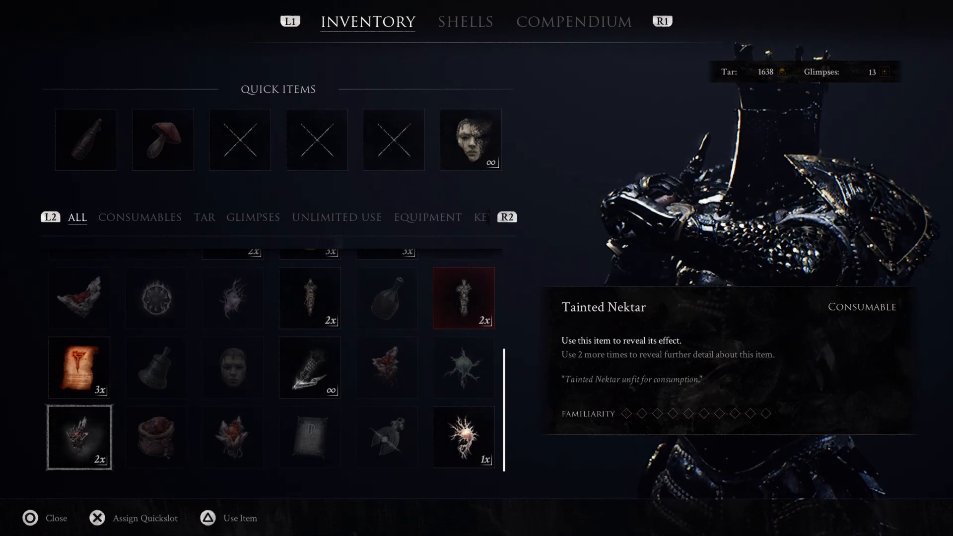
pyautogui.click(463, 437)
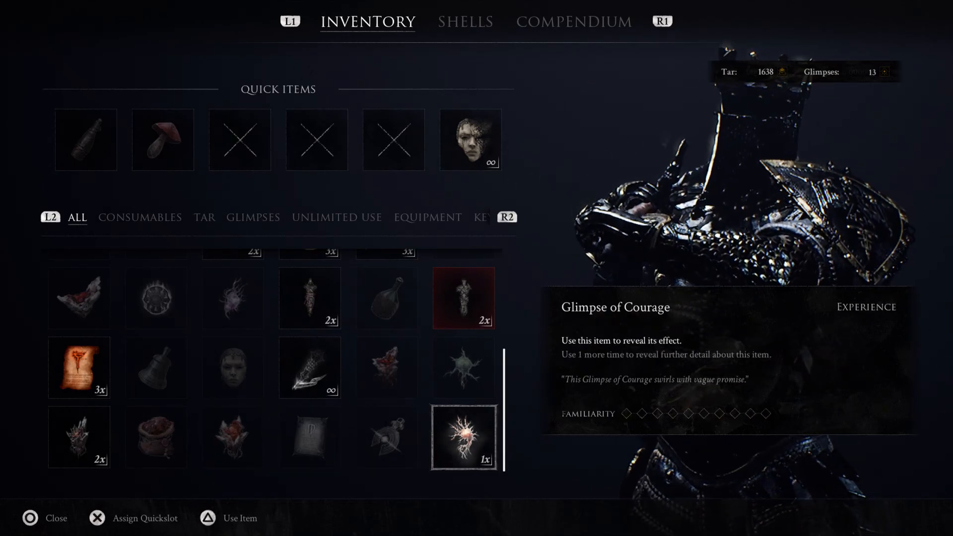
pyautogui.click(78, 437)
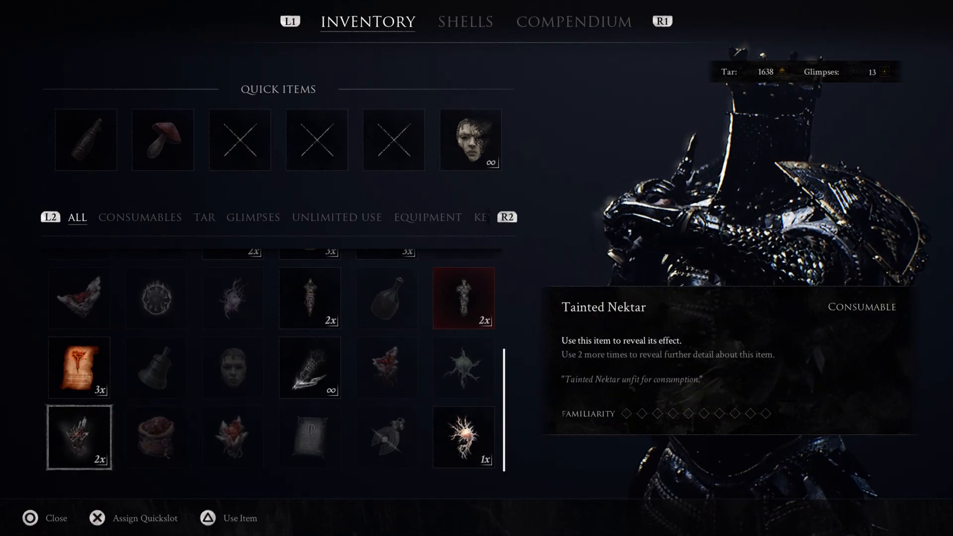
pyautogui.click(309, 437)
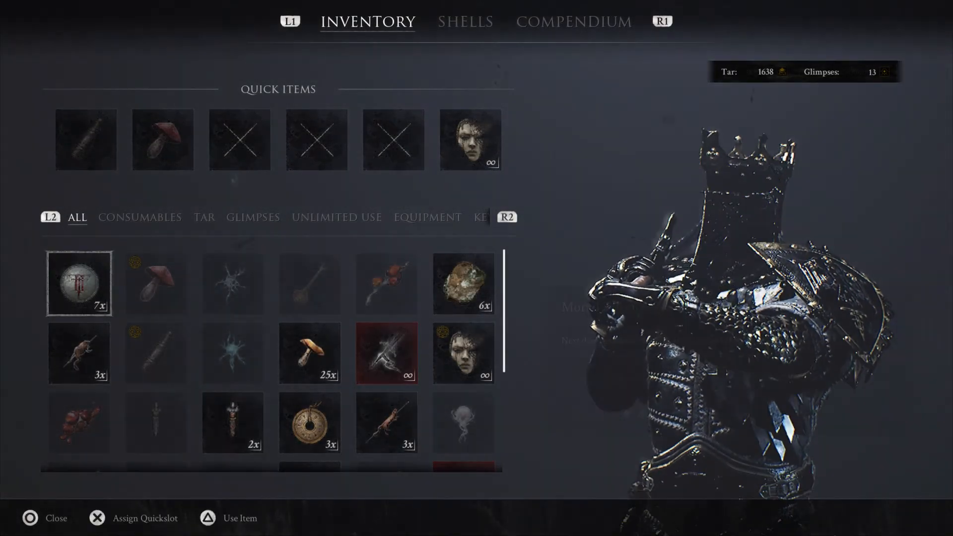
pyautogui.click(79, 351)
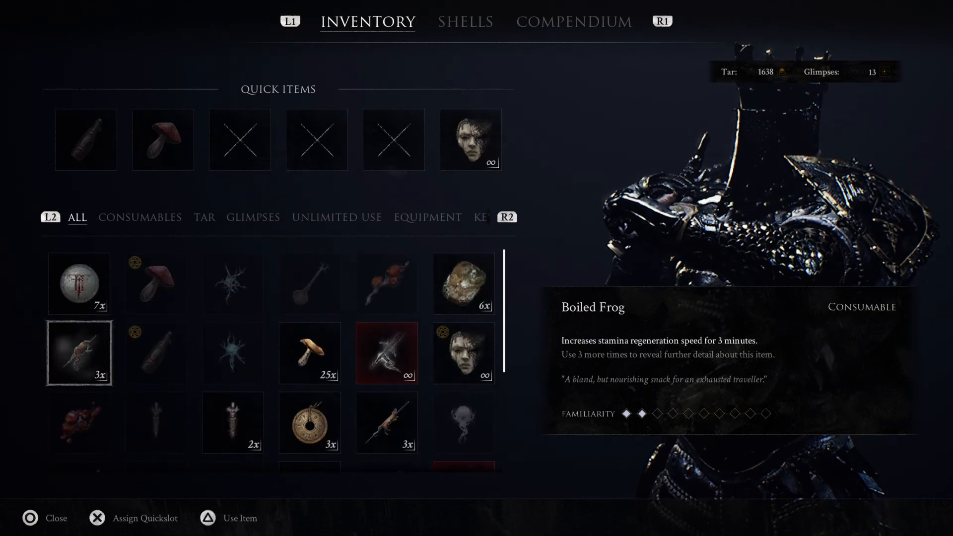
pyautogui.scroll(-3)
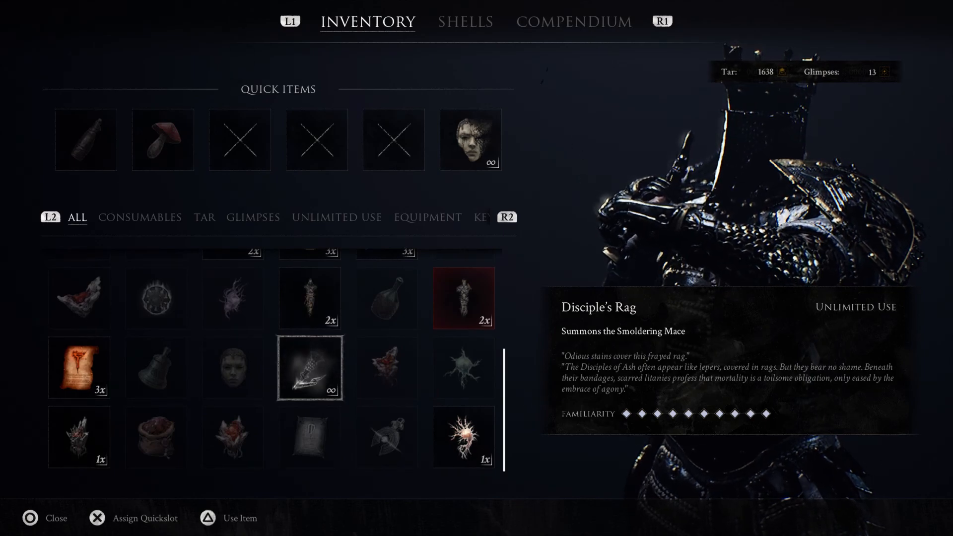
pyautogui.click(463, 436)
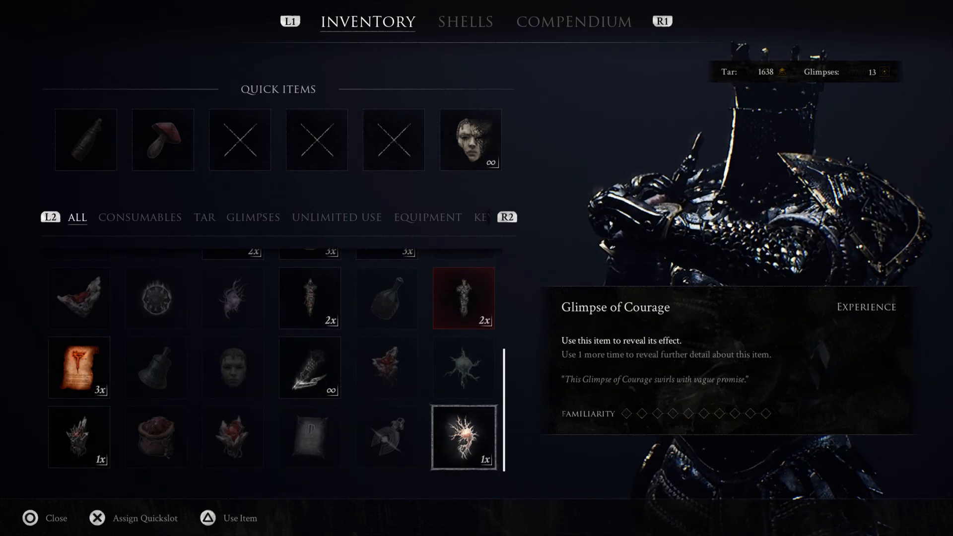
# Step: Switch the category filter from Consumables to Unlimited Use items
pyautogui.click(140, 218)
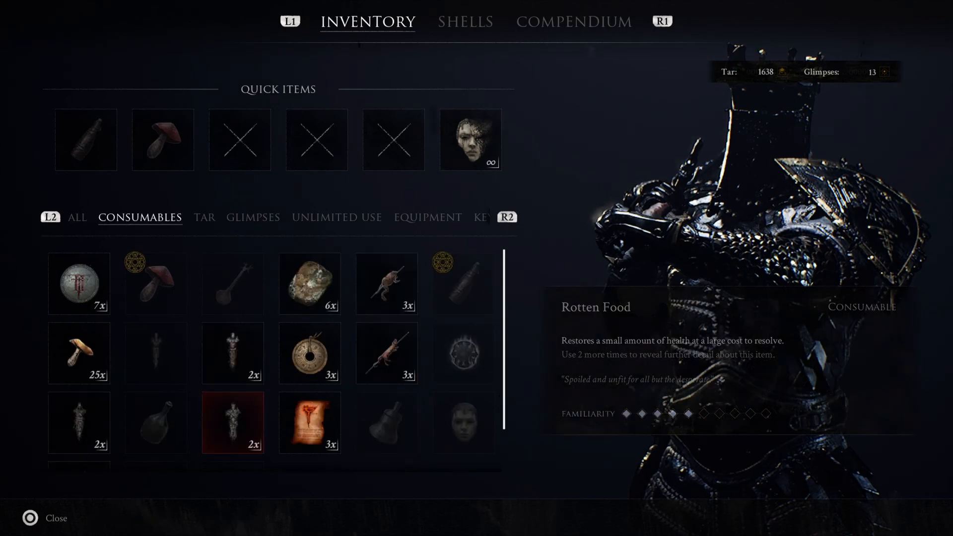
pyautogui.click(204, 218)
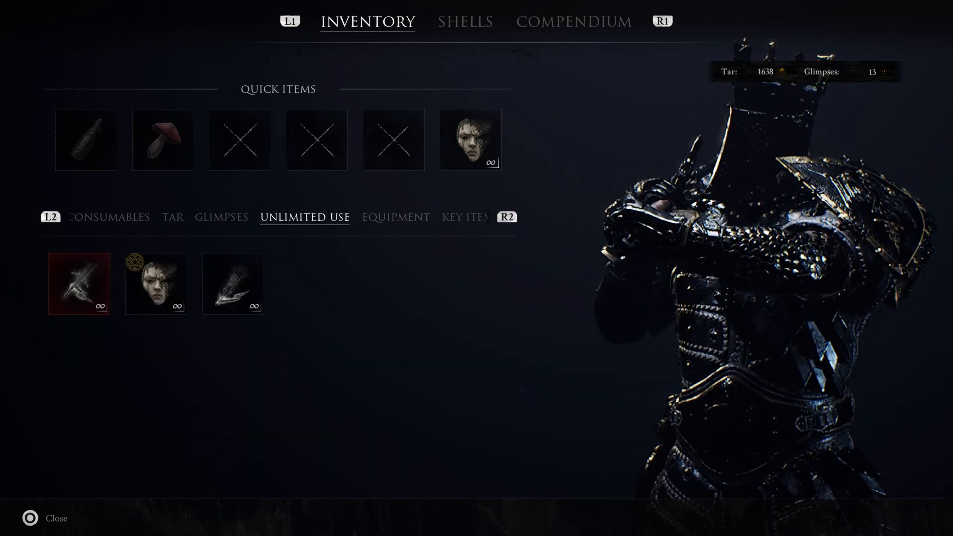
pyautogui.click(79, 283)
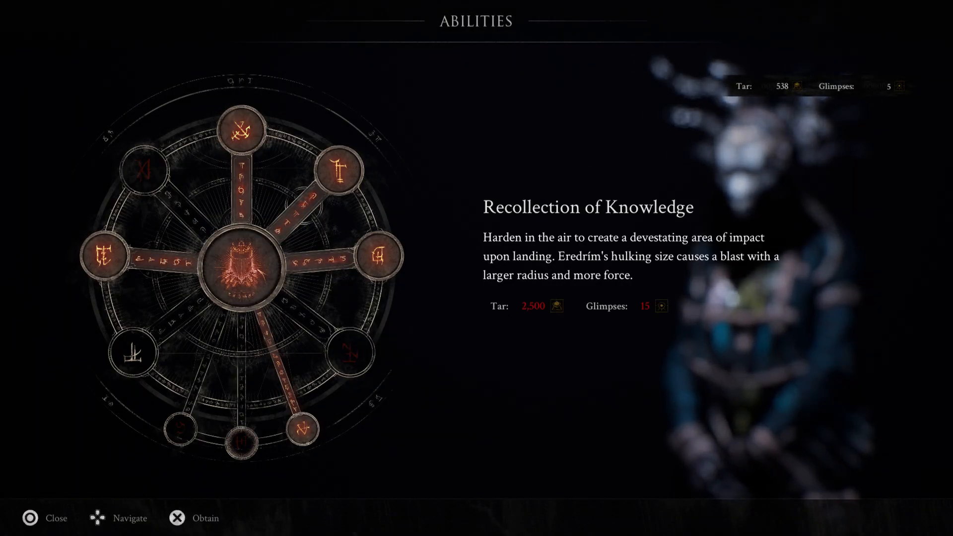
# Step: Select Accretion of Yearning on Eredrim's ability wheel and obtain it
pyautogui.click(131, 352)
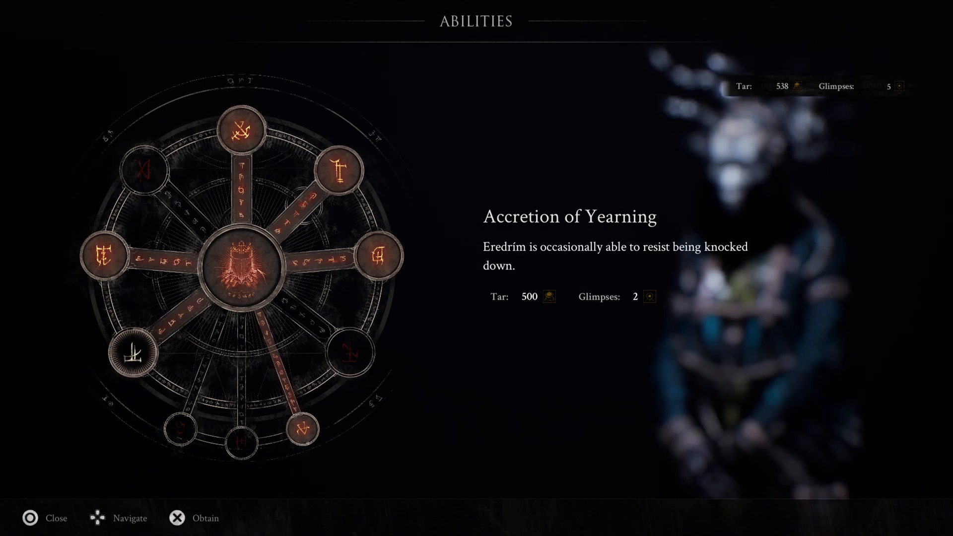
pyautogui.click(176, 517)
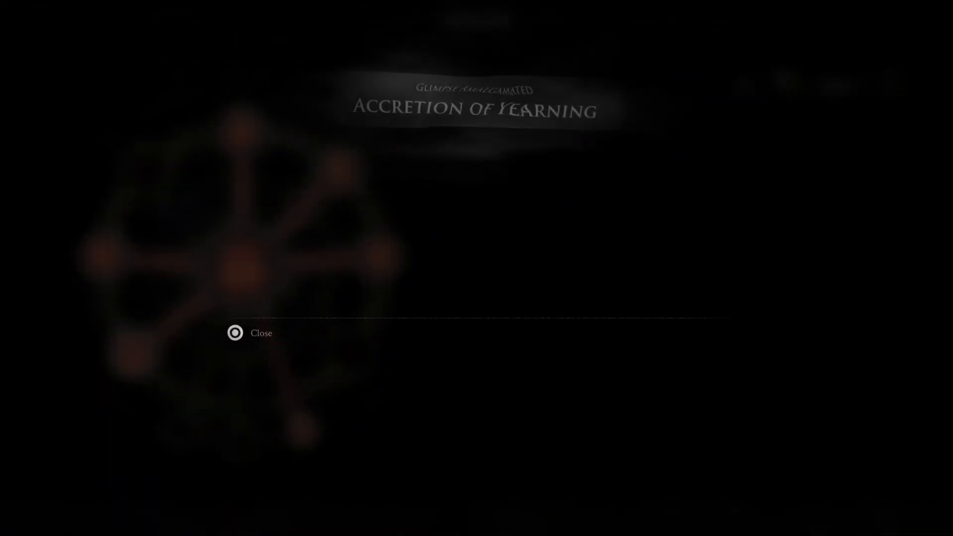